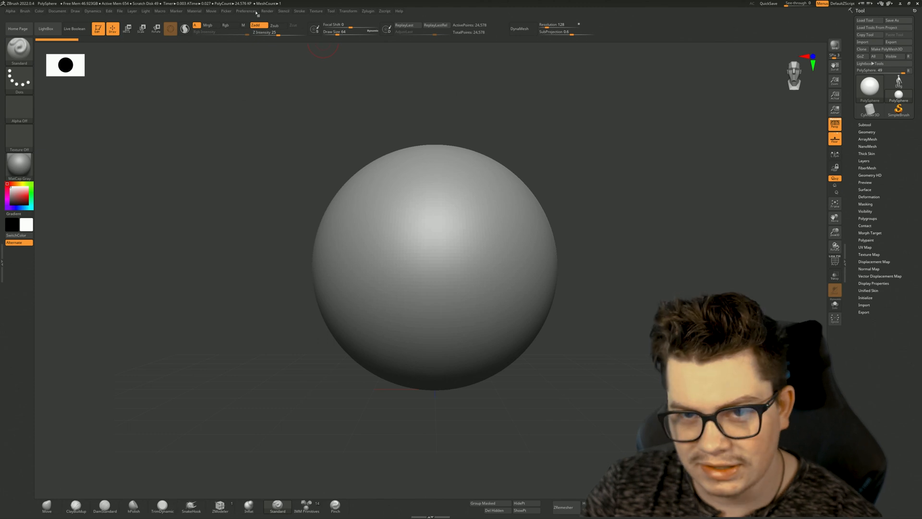
- Open Preferences and expand the Config settings group
click(246, 11)
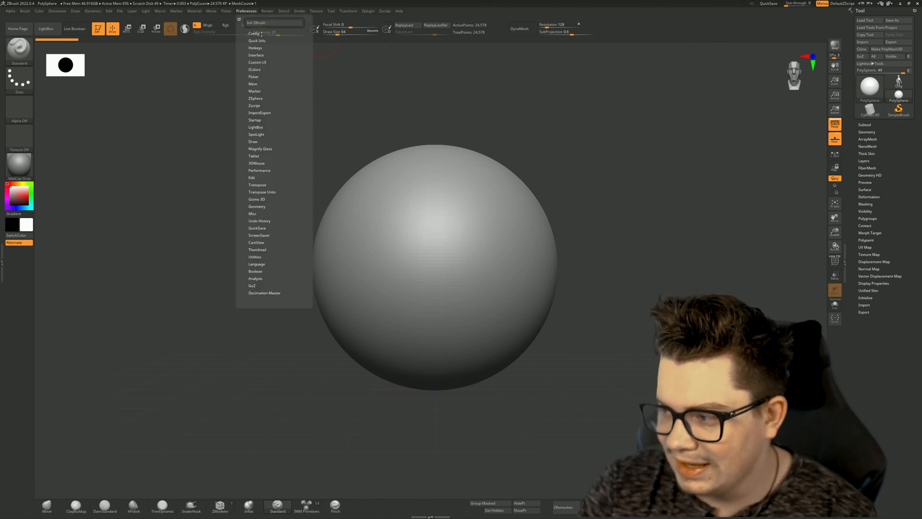
click(254, 33)
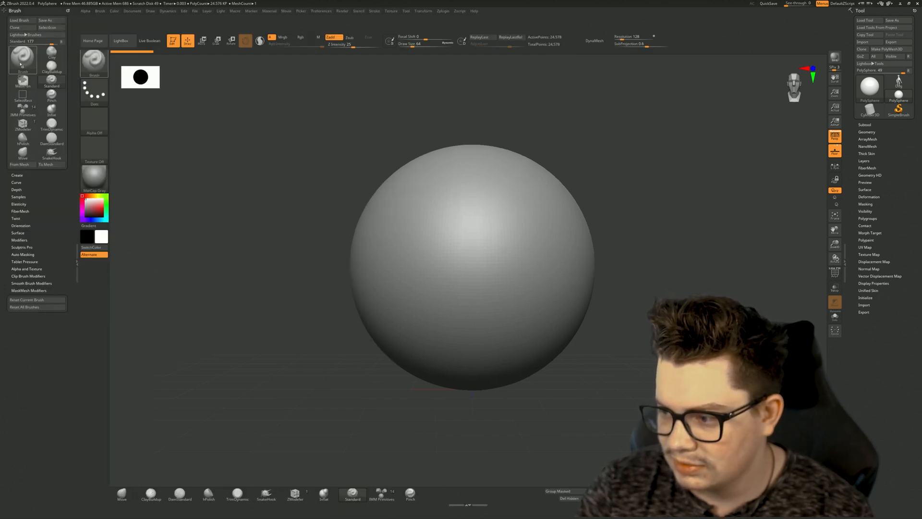
mouse_move(94, 56)
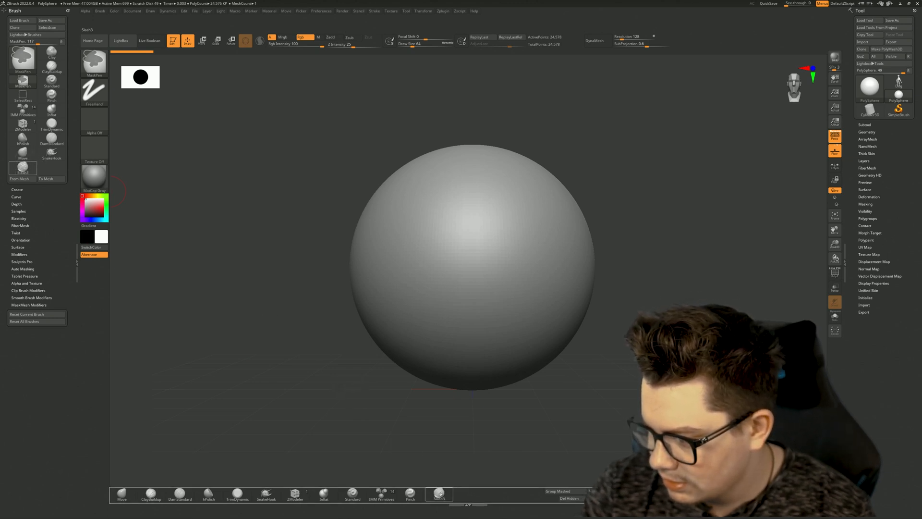
- Place the Slash3 brush button on the bottom shelf after Pinch
click(440, 494)
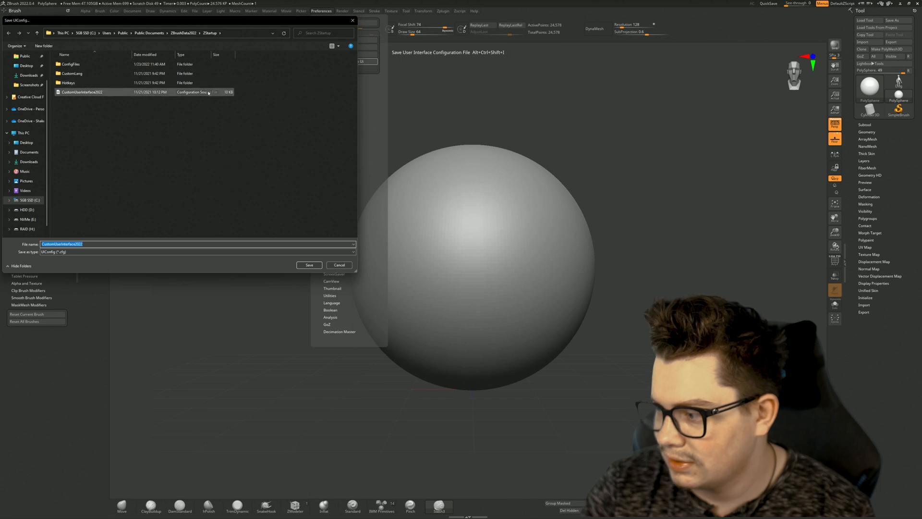
- Save the UI as CustomUserInterface2022, replacing the existing file
click(309, 265)
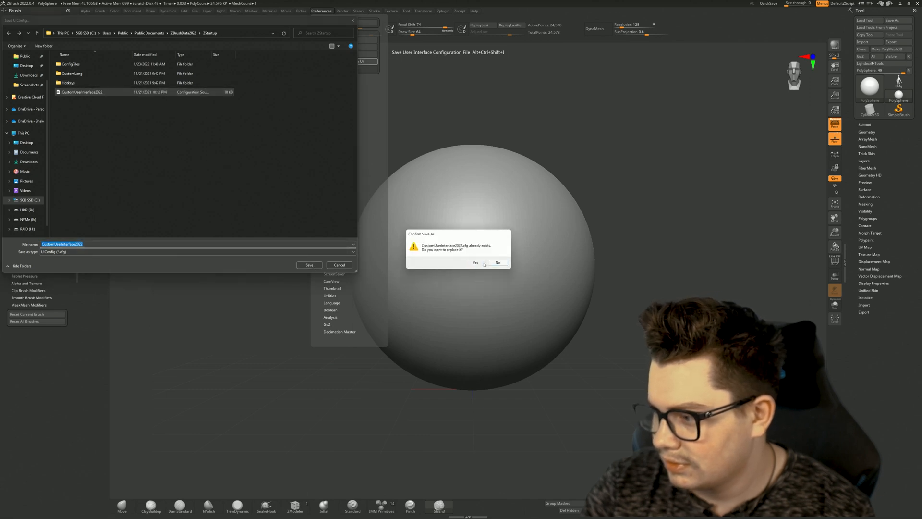
click(475, 262)
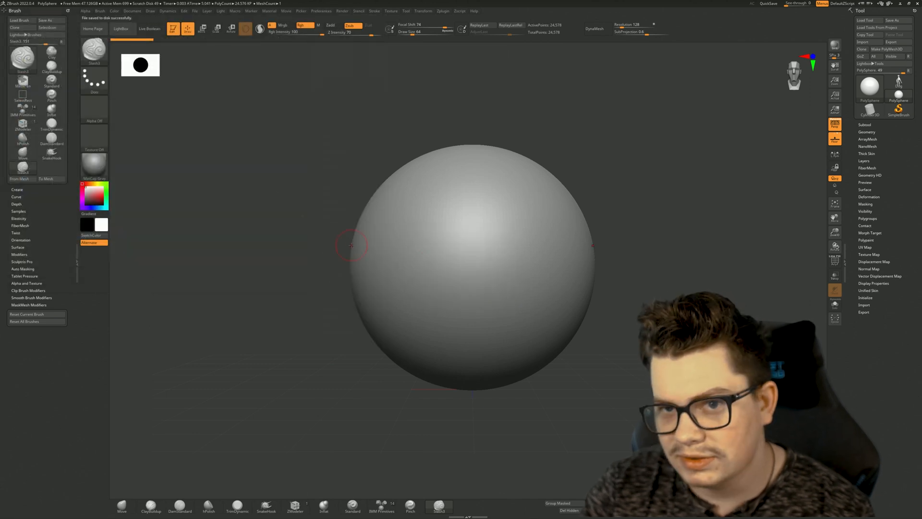